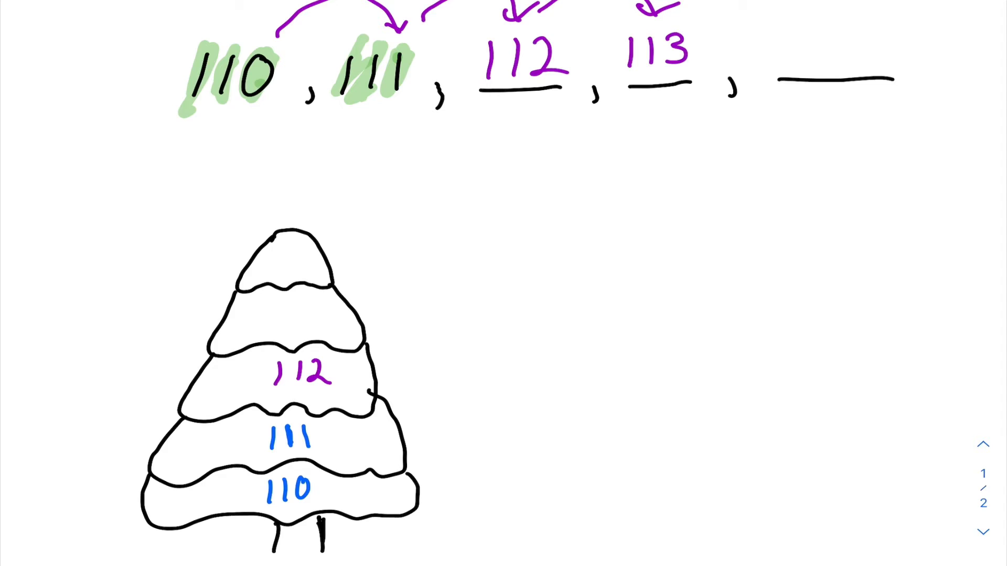
Step: Handwrite 110, 111 and 112 into the tree's layers from bottom to top with the pen
left_click(293, 313)
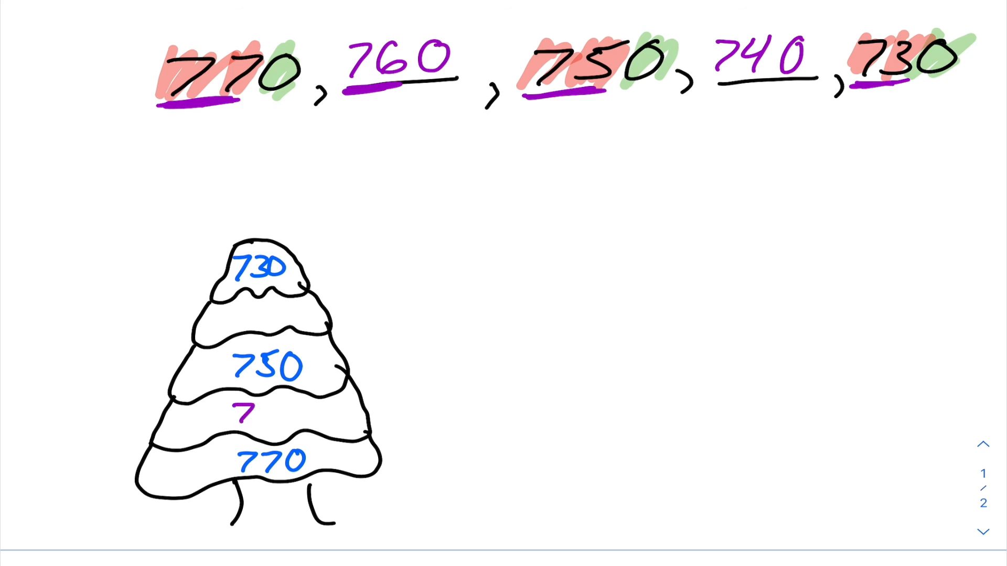
Step: Handwrite 760 into its tree layer to continue the counting-back-by-tens pattern
type("60")
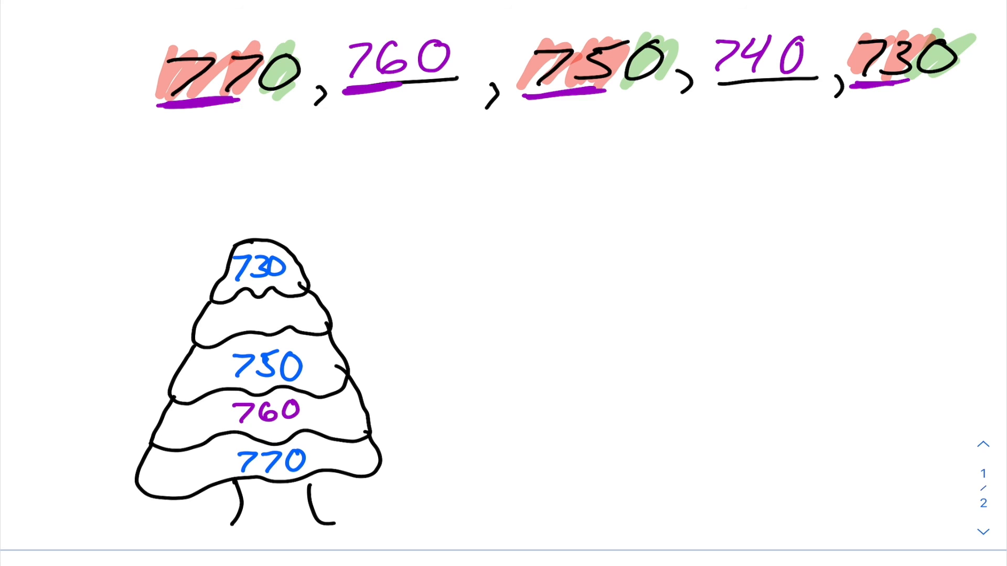